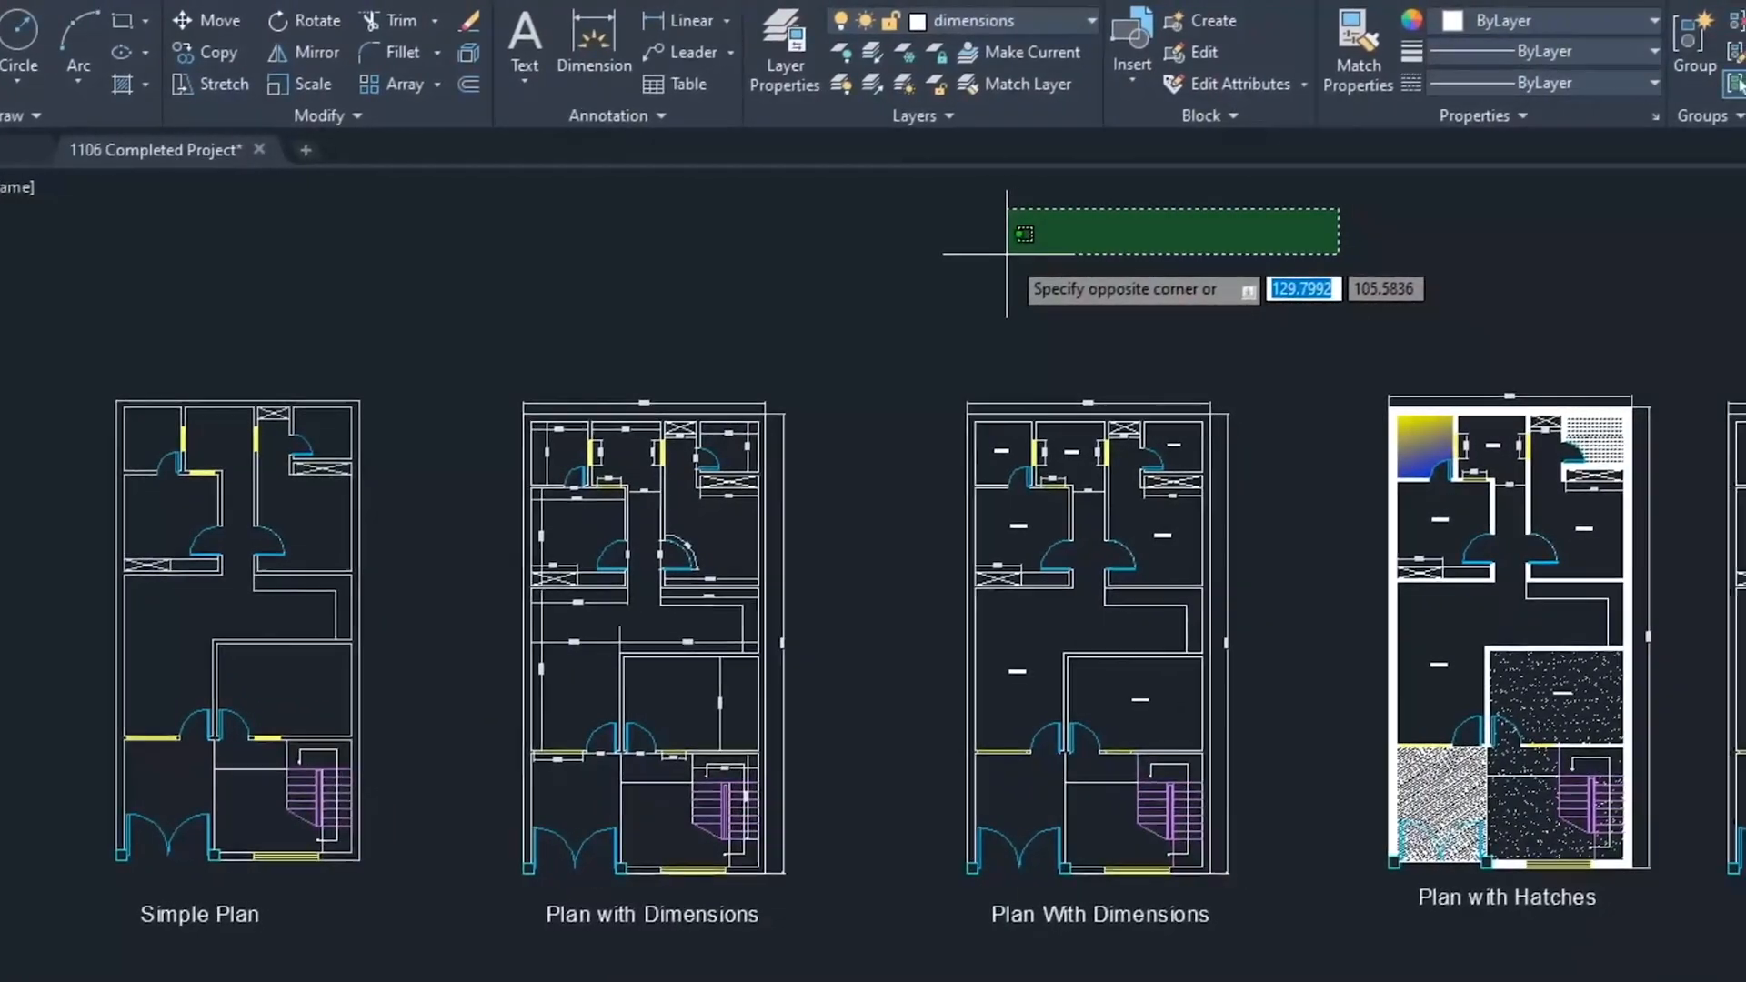
Step: Pan and zoom to show the room dimension tables and the house front elevation
scroll("right", 3)
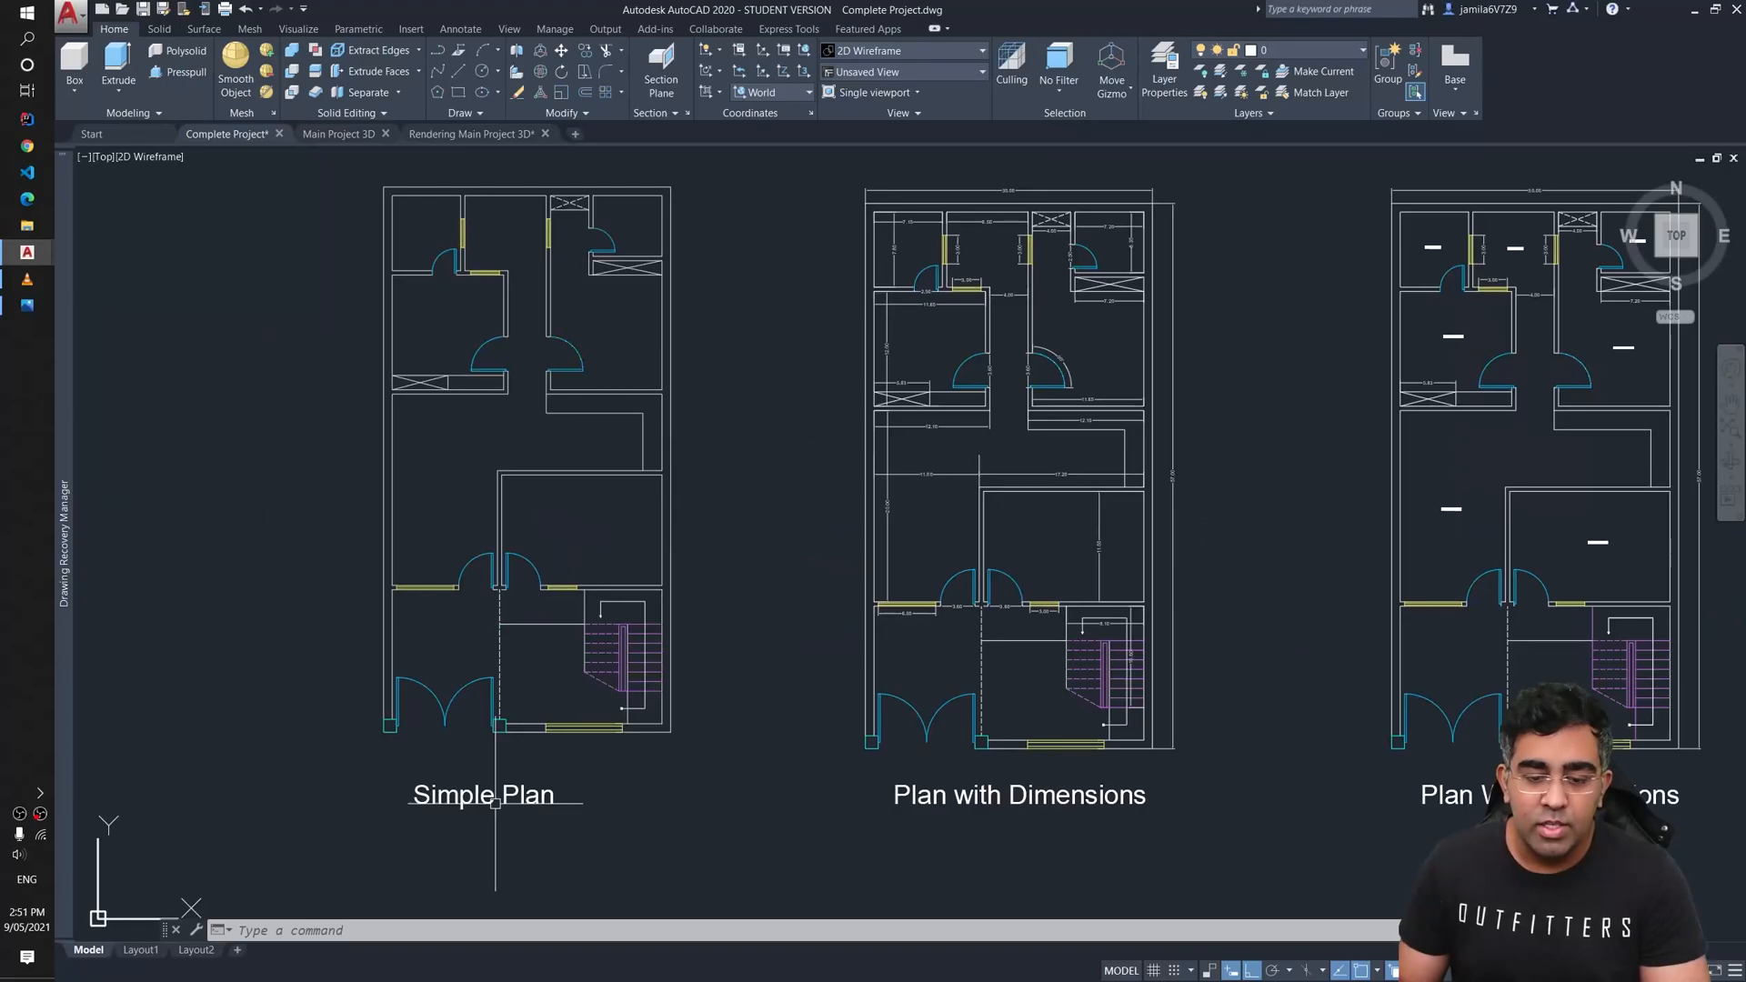
scroll("down", 3)
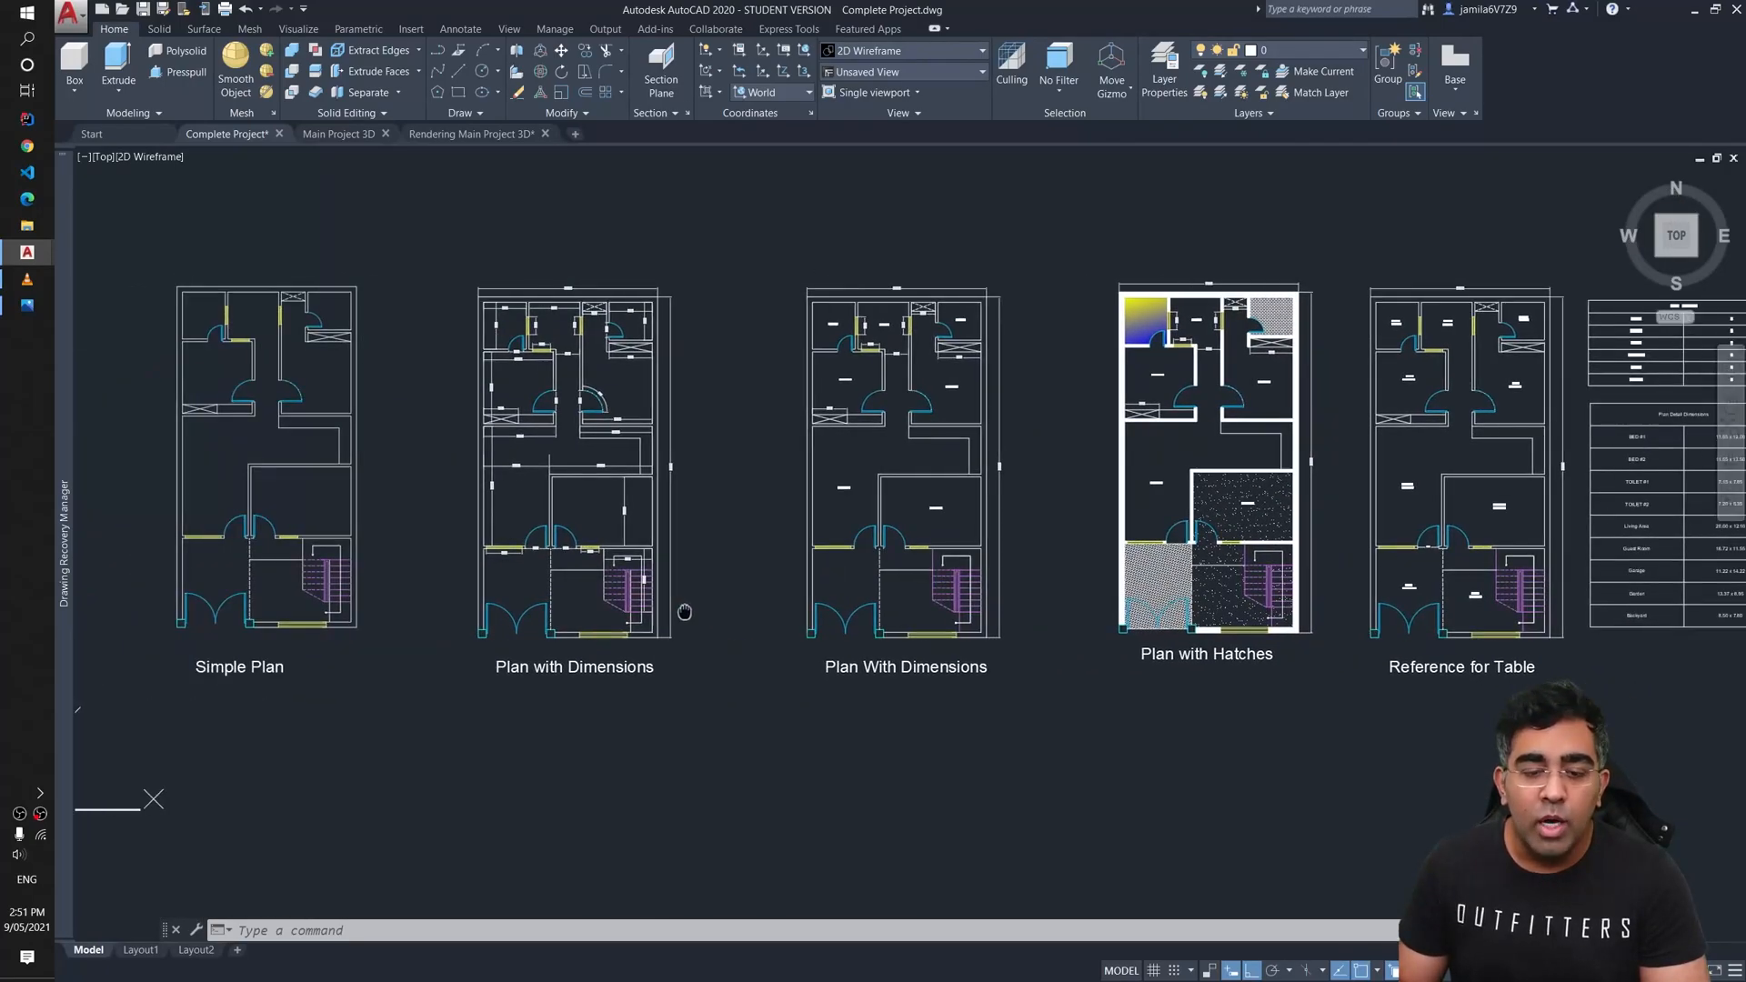
scroll("up", 3)
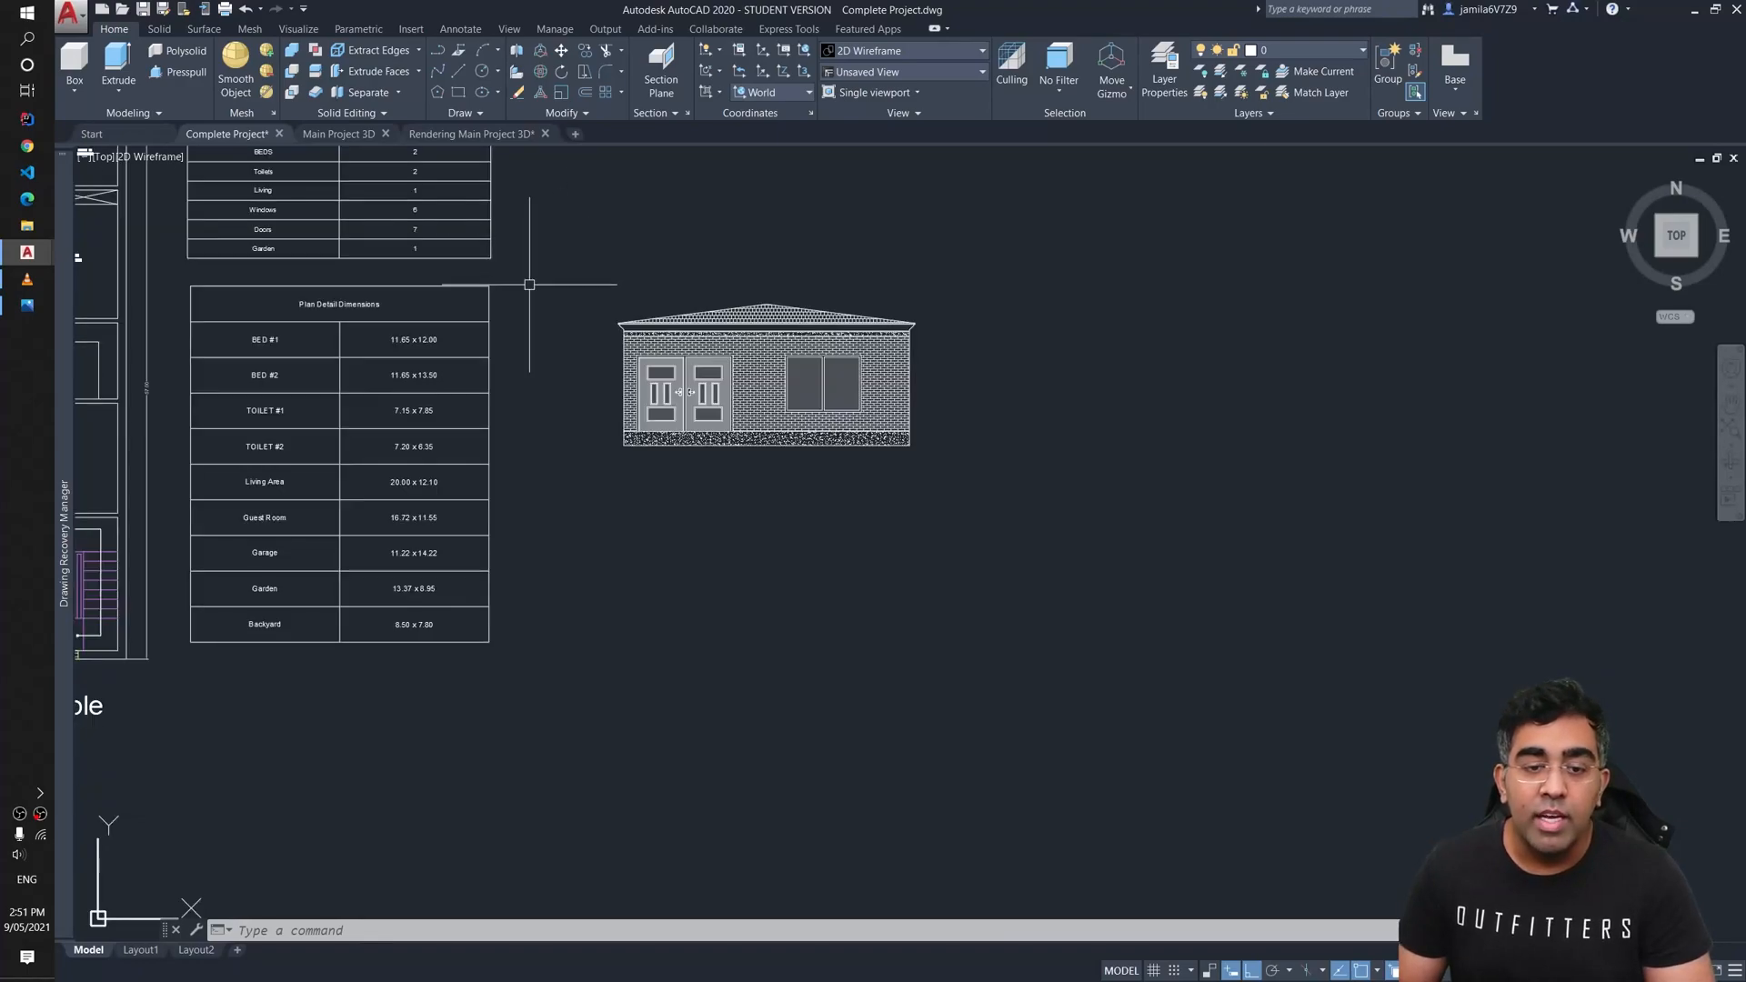
Step: Switch to the Main Project 3D drawing tab showing the coloured two-storey house
left_click(337, 133)
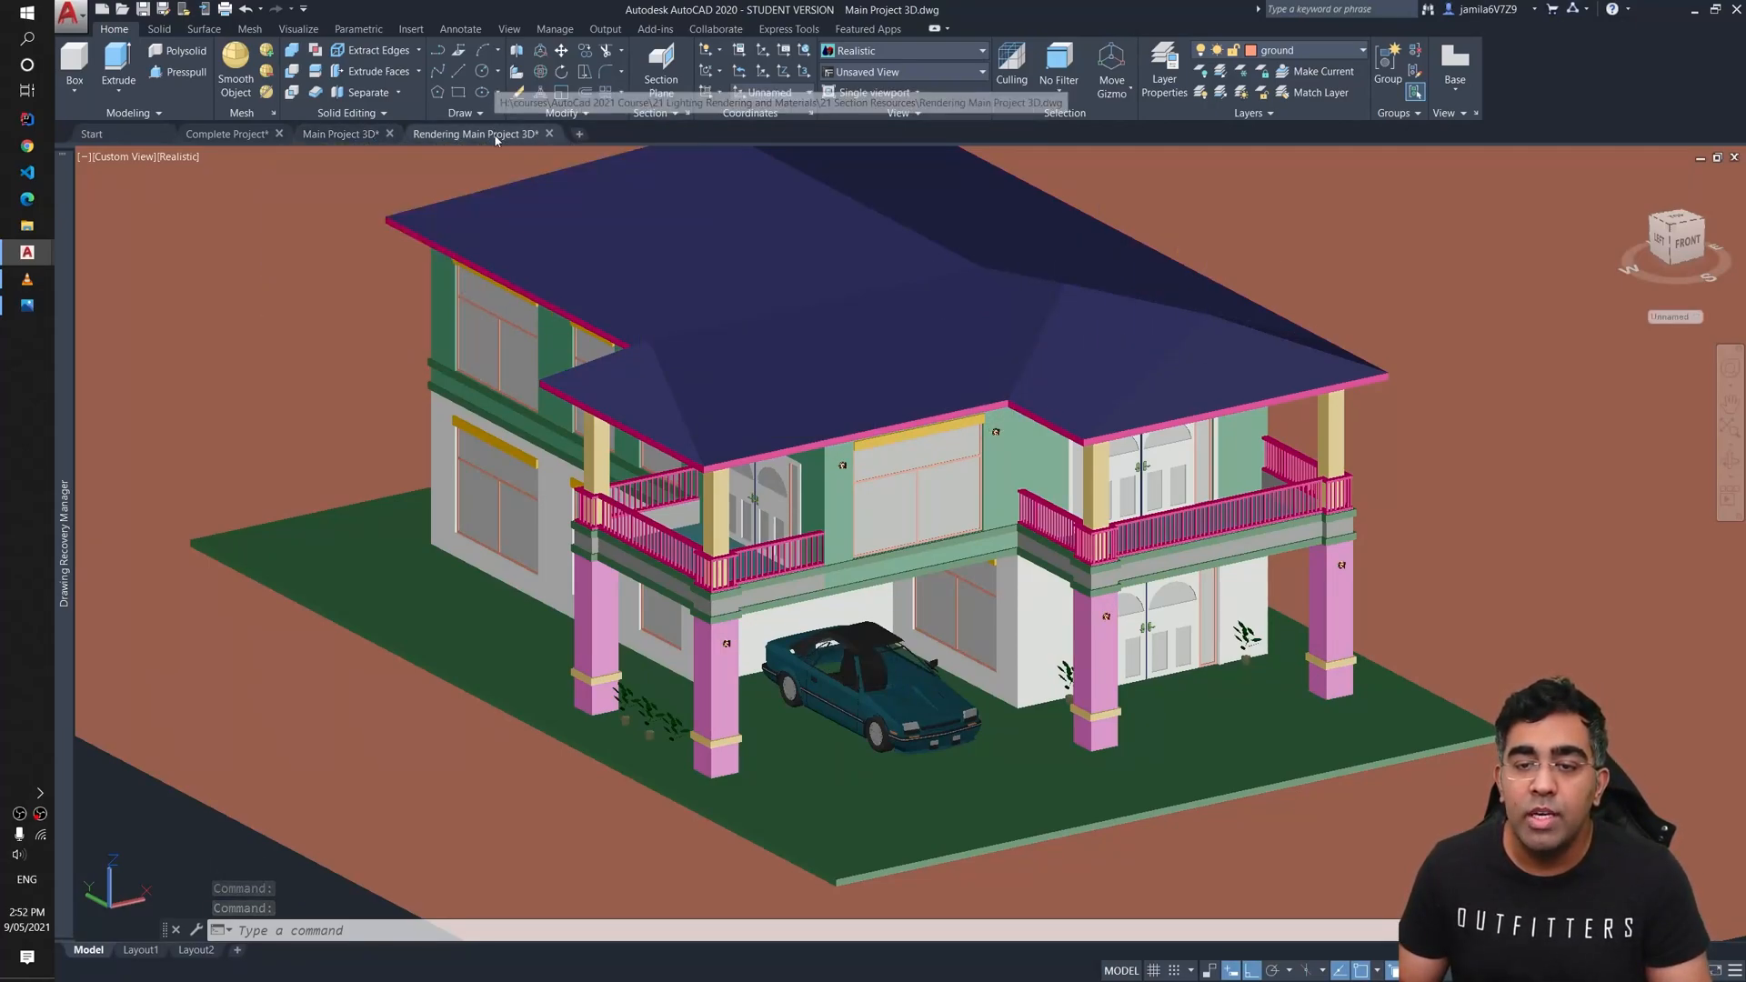
Step: Switch to the Rendering Main Project 3D tab with the textured tiled-roof house
left_click(476, 133)
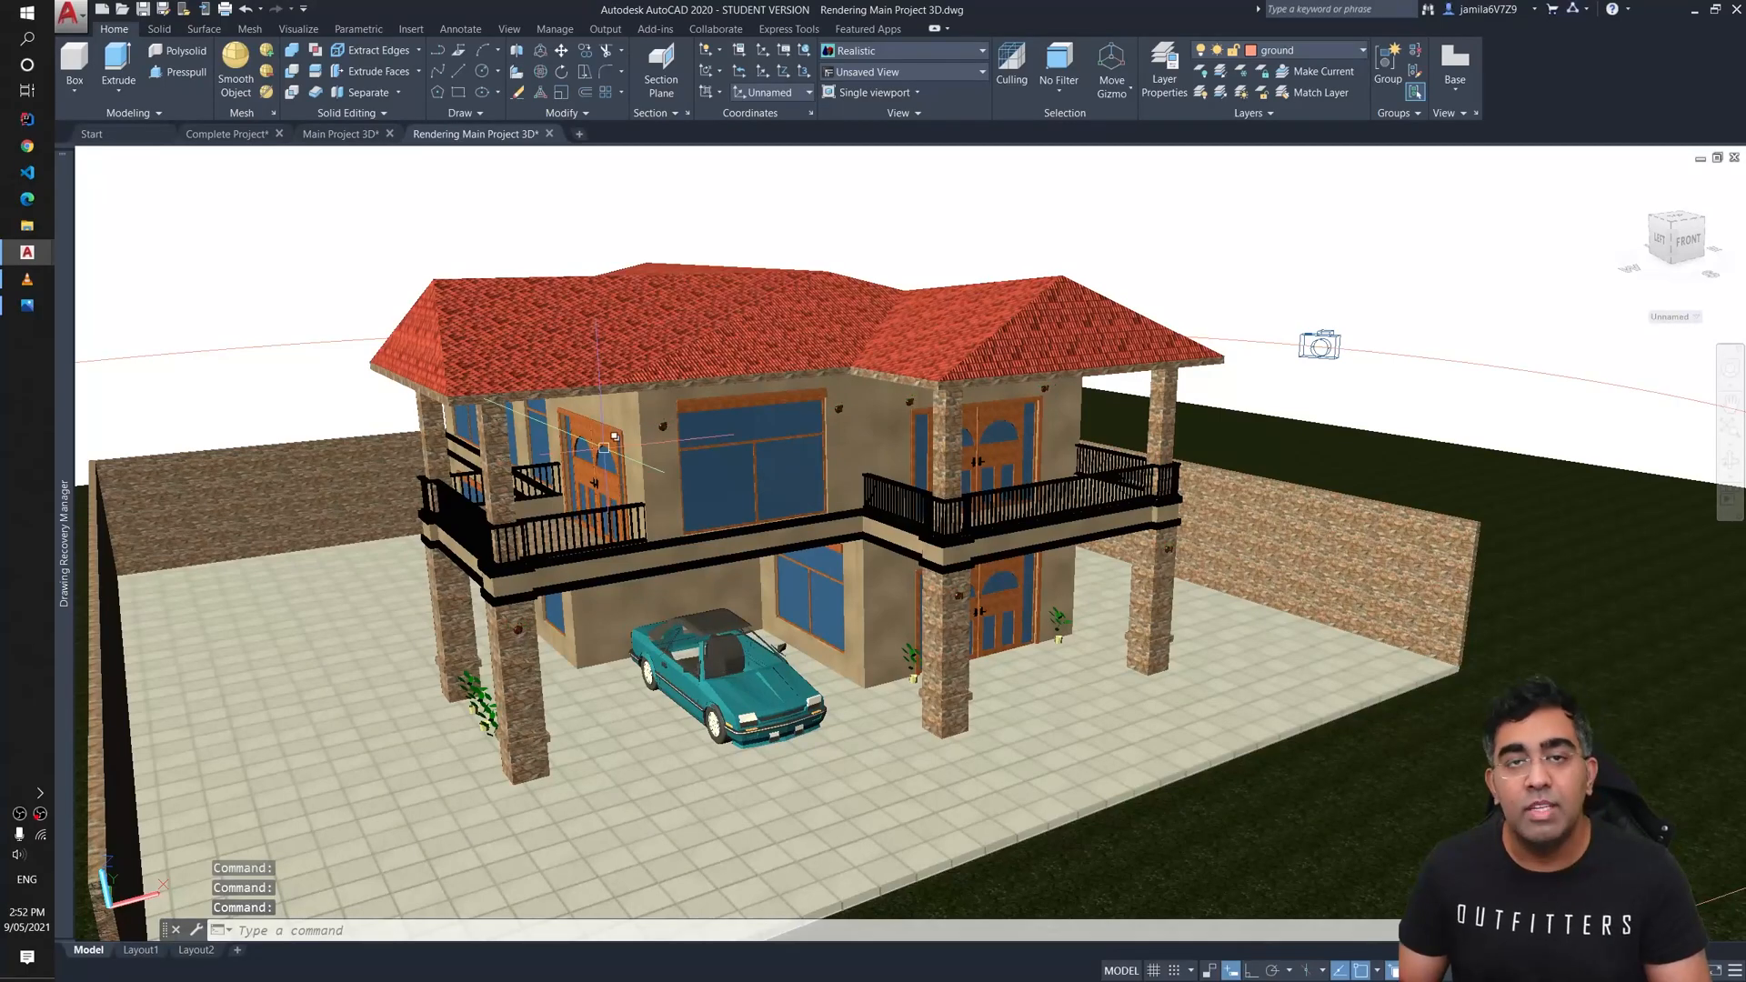
mouse_move(618, 440)
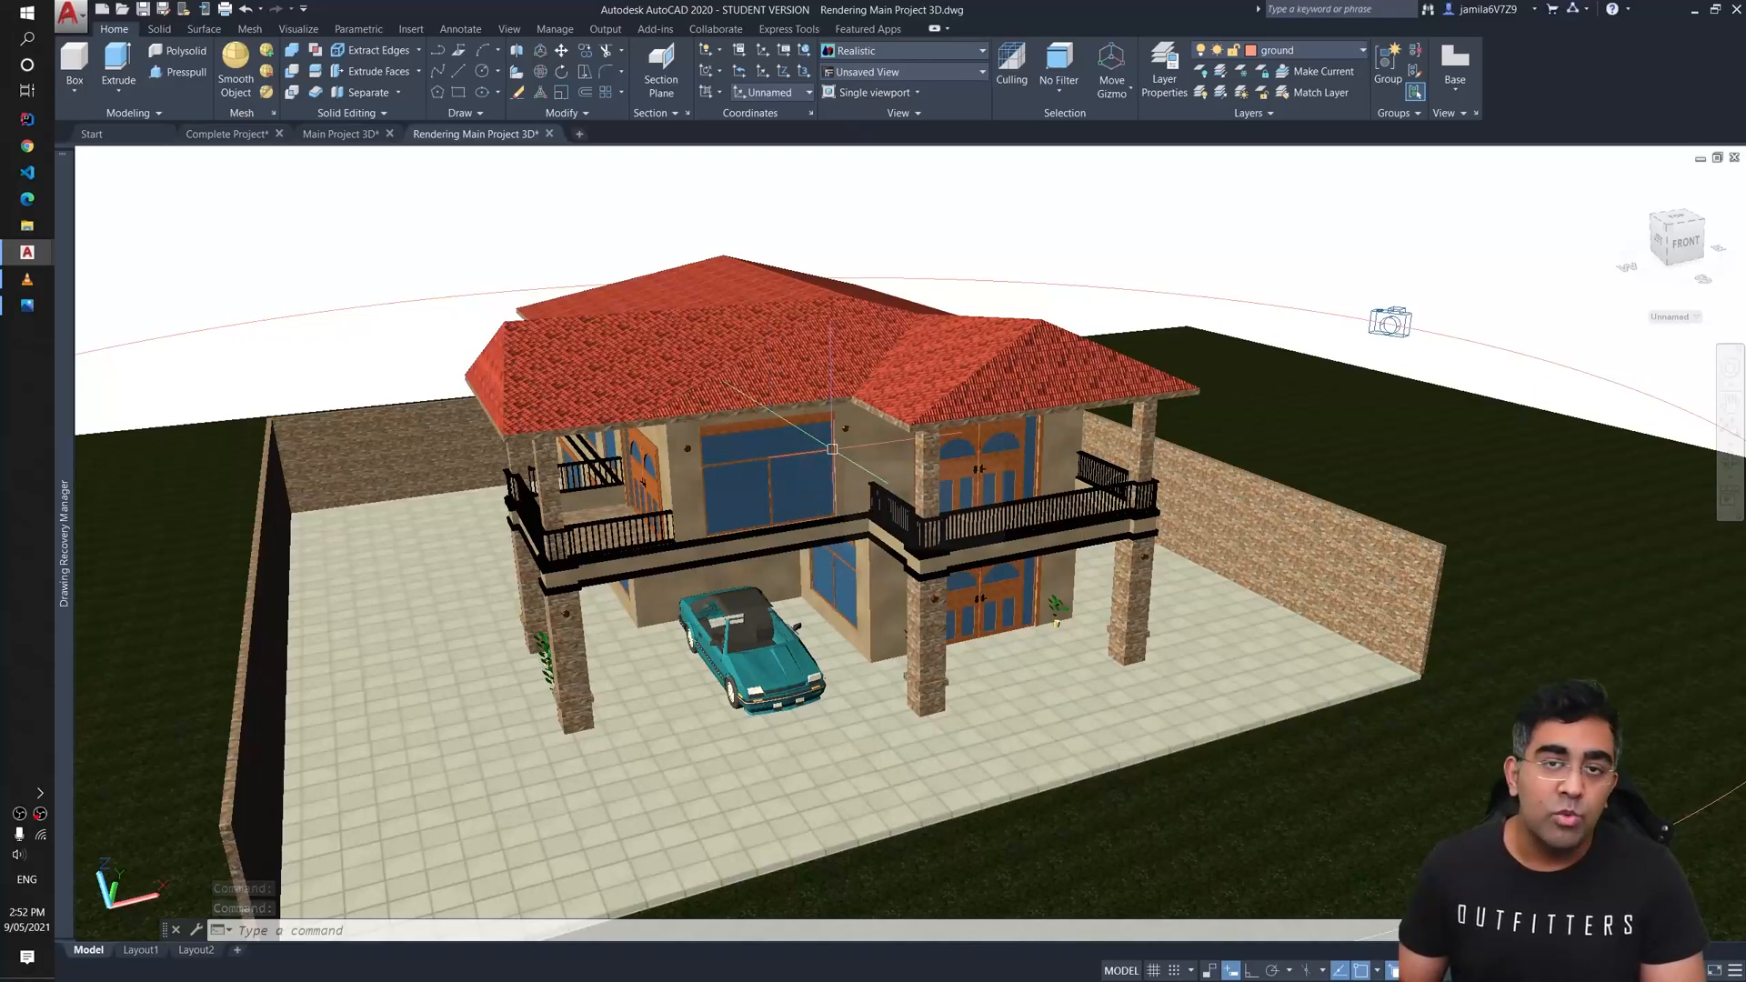
mouse_move(832, 448)
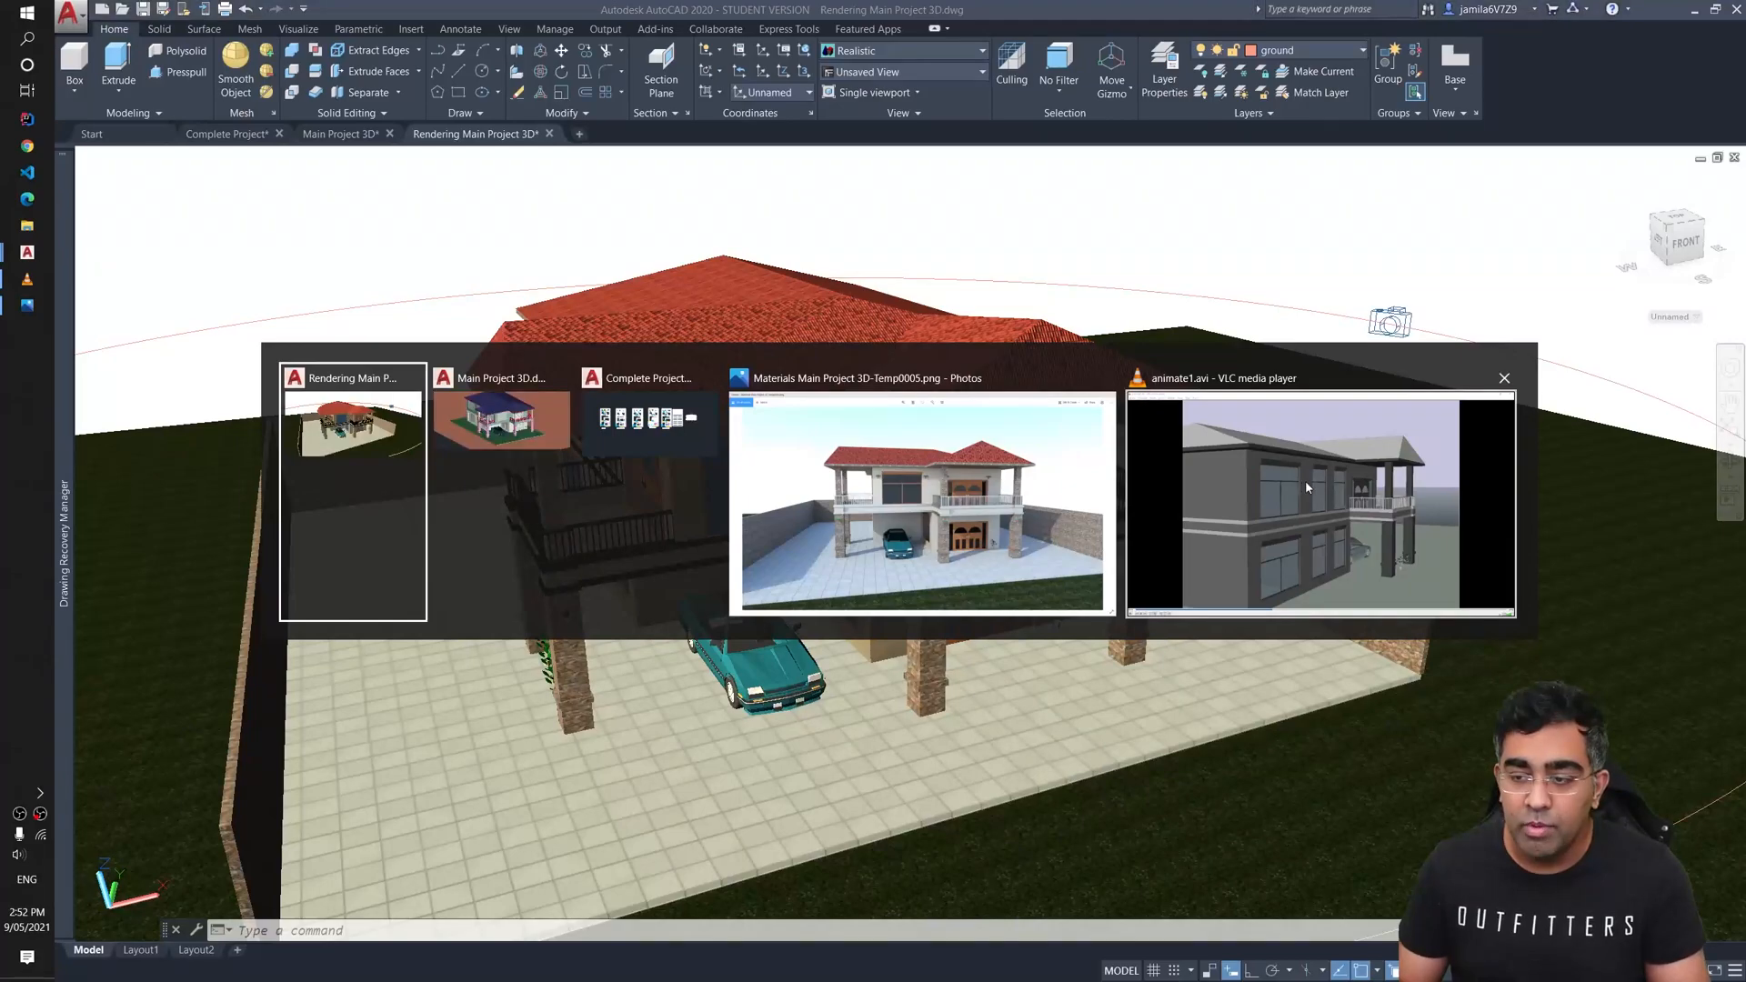
Step: Play the animate1.avi walkthrough of the grey house in VLC
left_click(1320, 503)
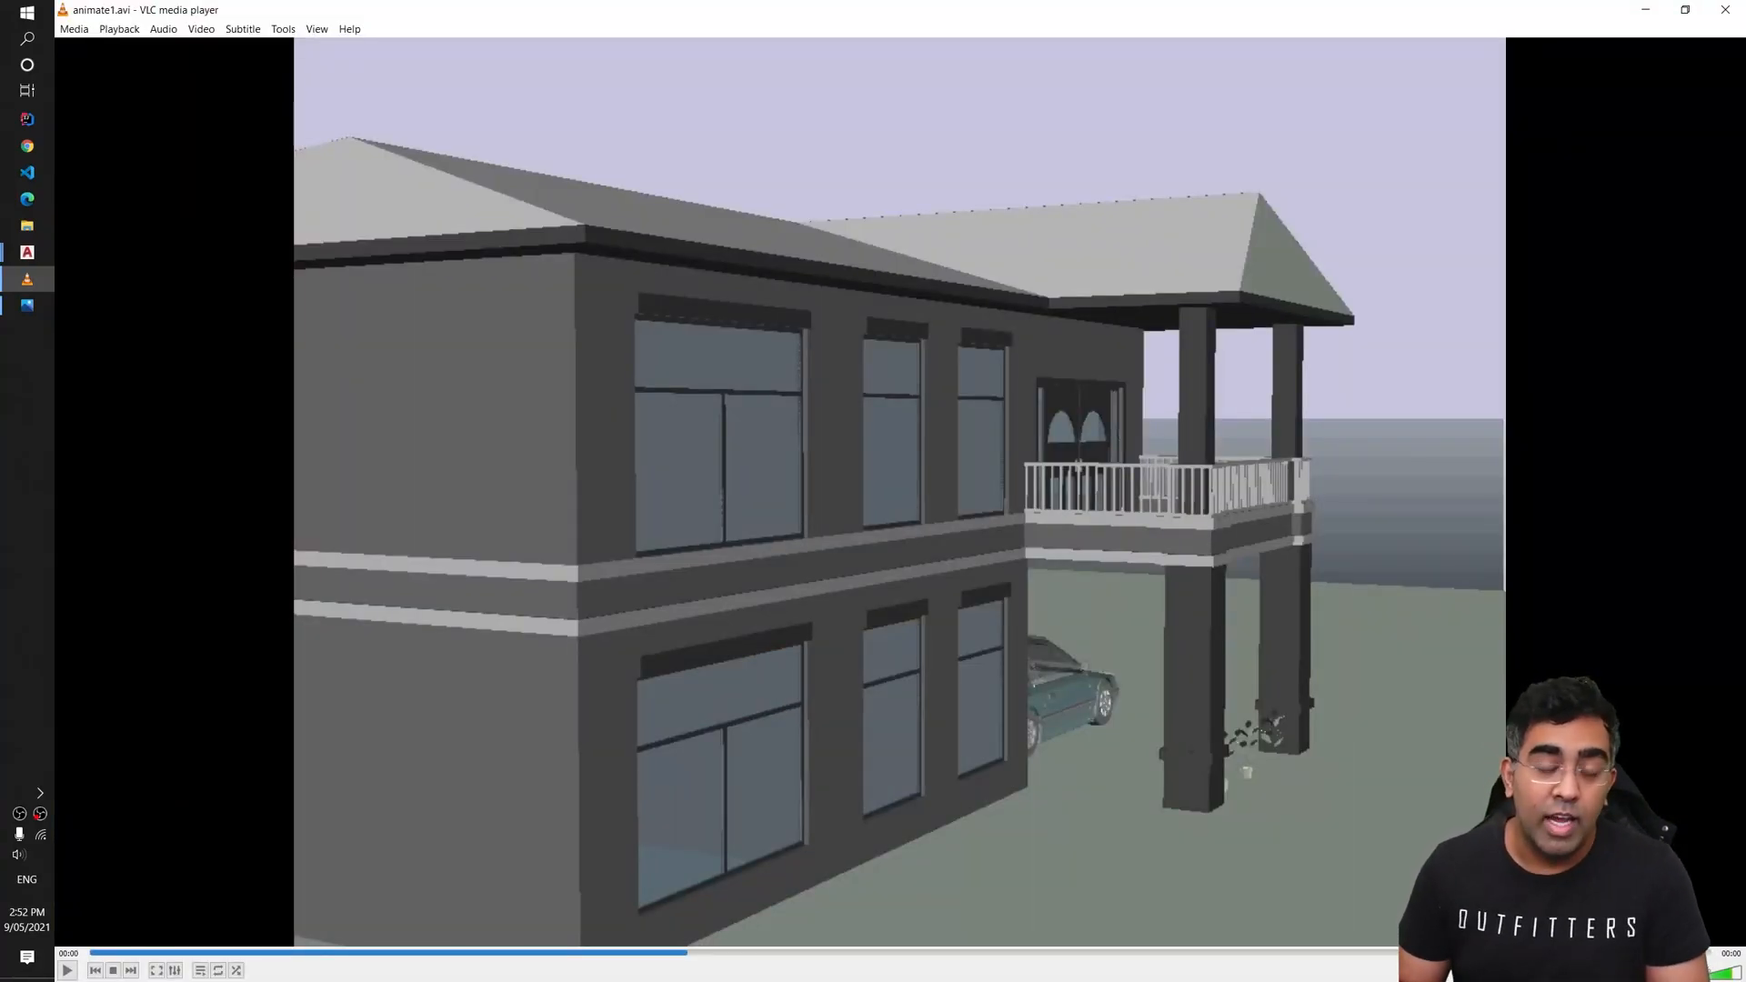
left_click(65, 970)
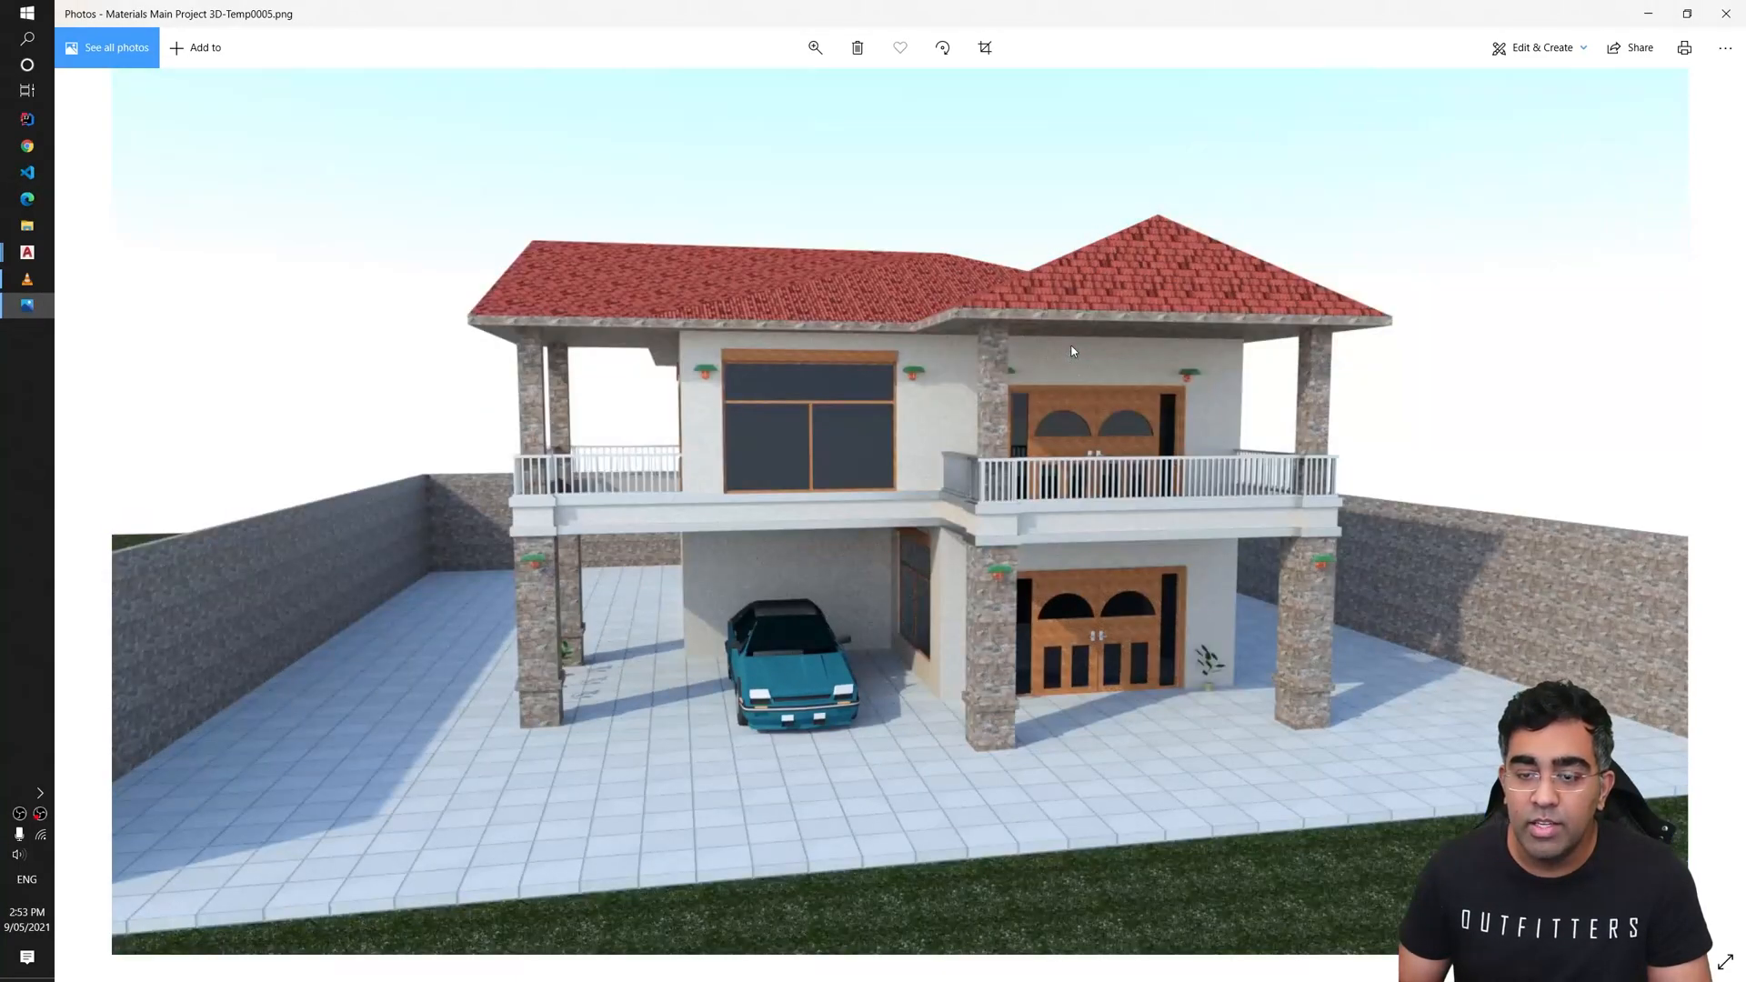
mouse_move(1023, 383)
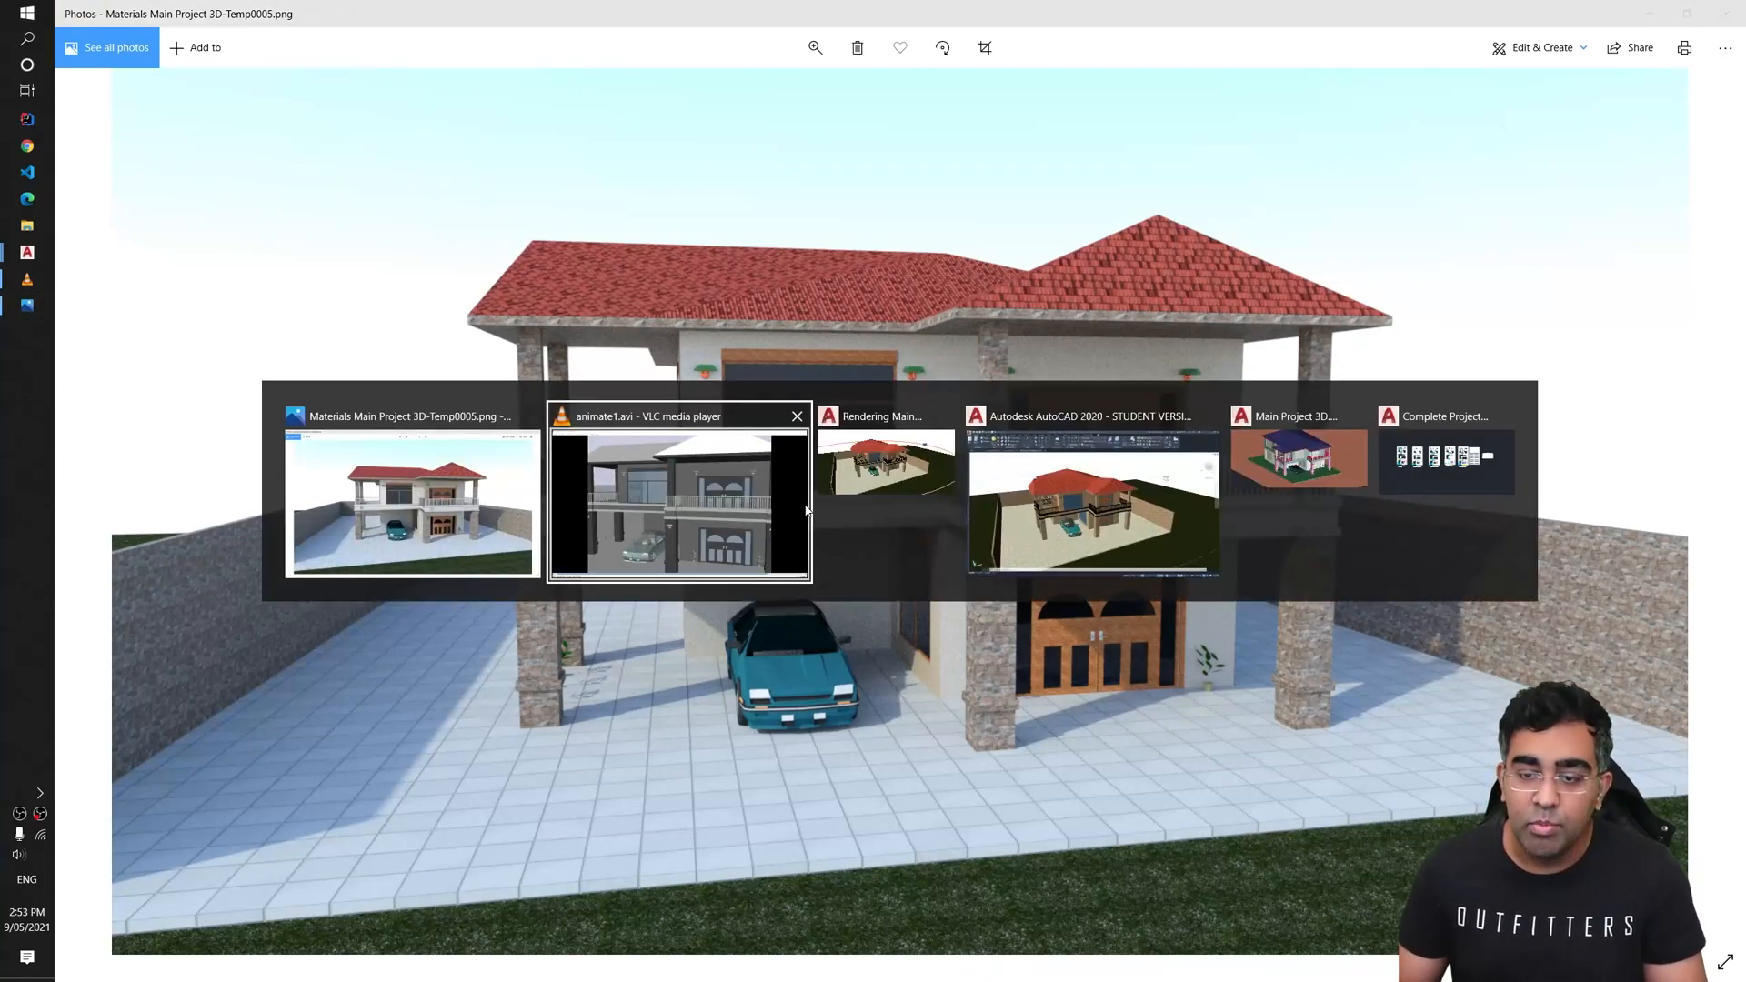
mouse_move(1170, 515)
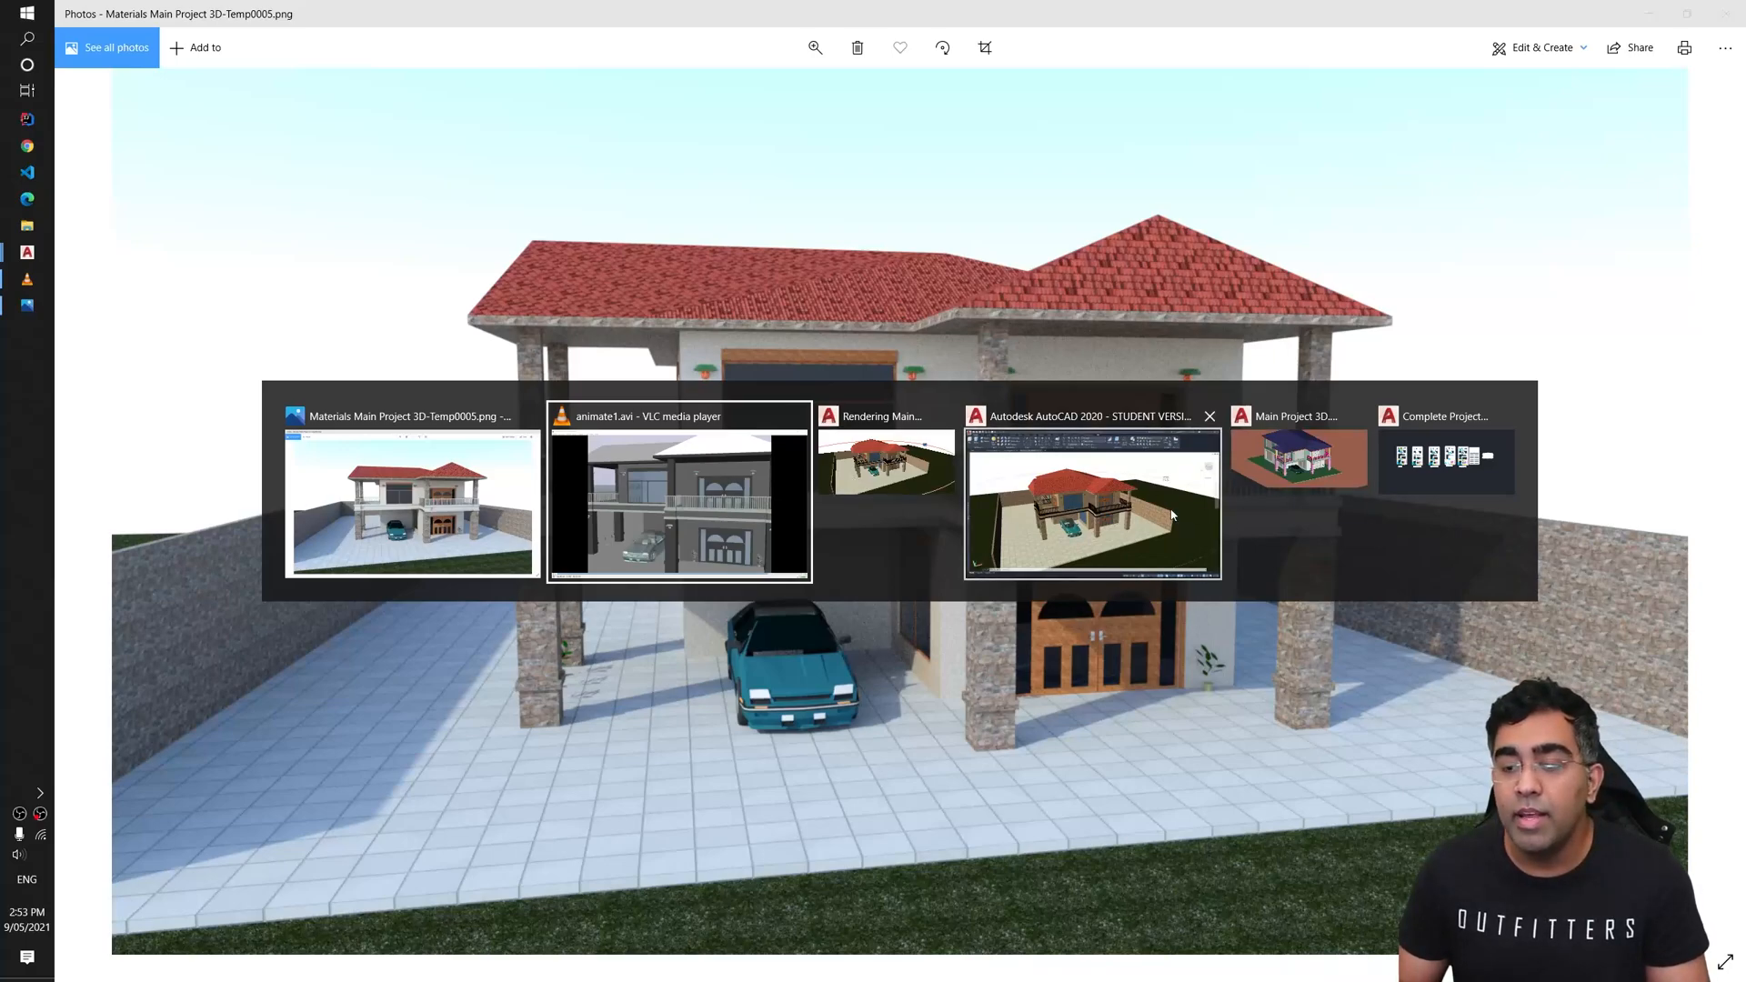
Step: Return to AutoCAD's floor plans, then switch to the curved window 3D drawing
left_click(1092, 501)
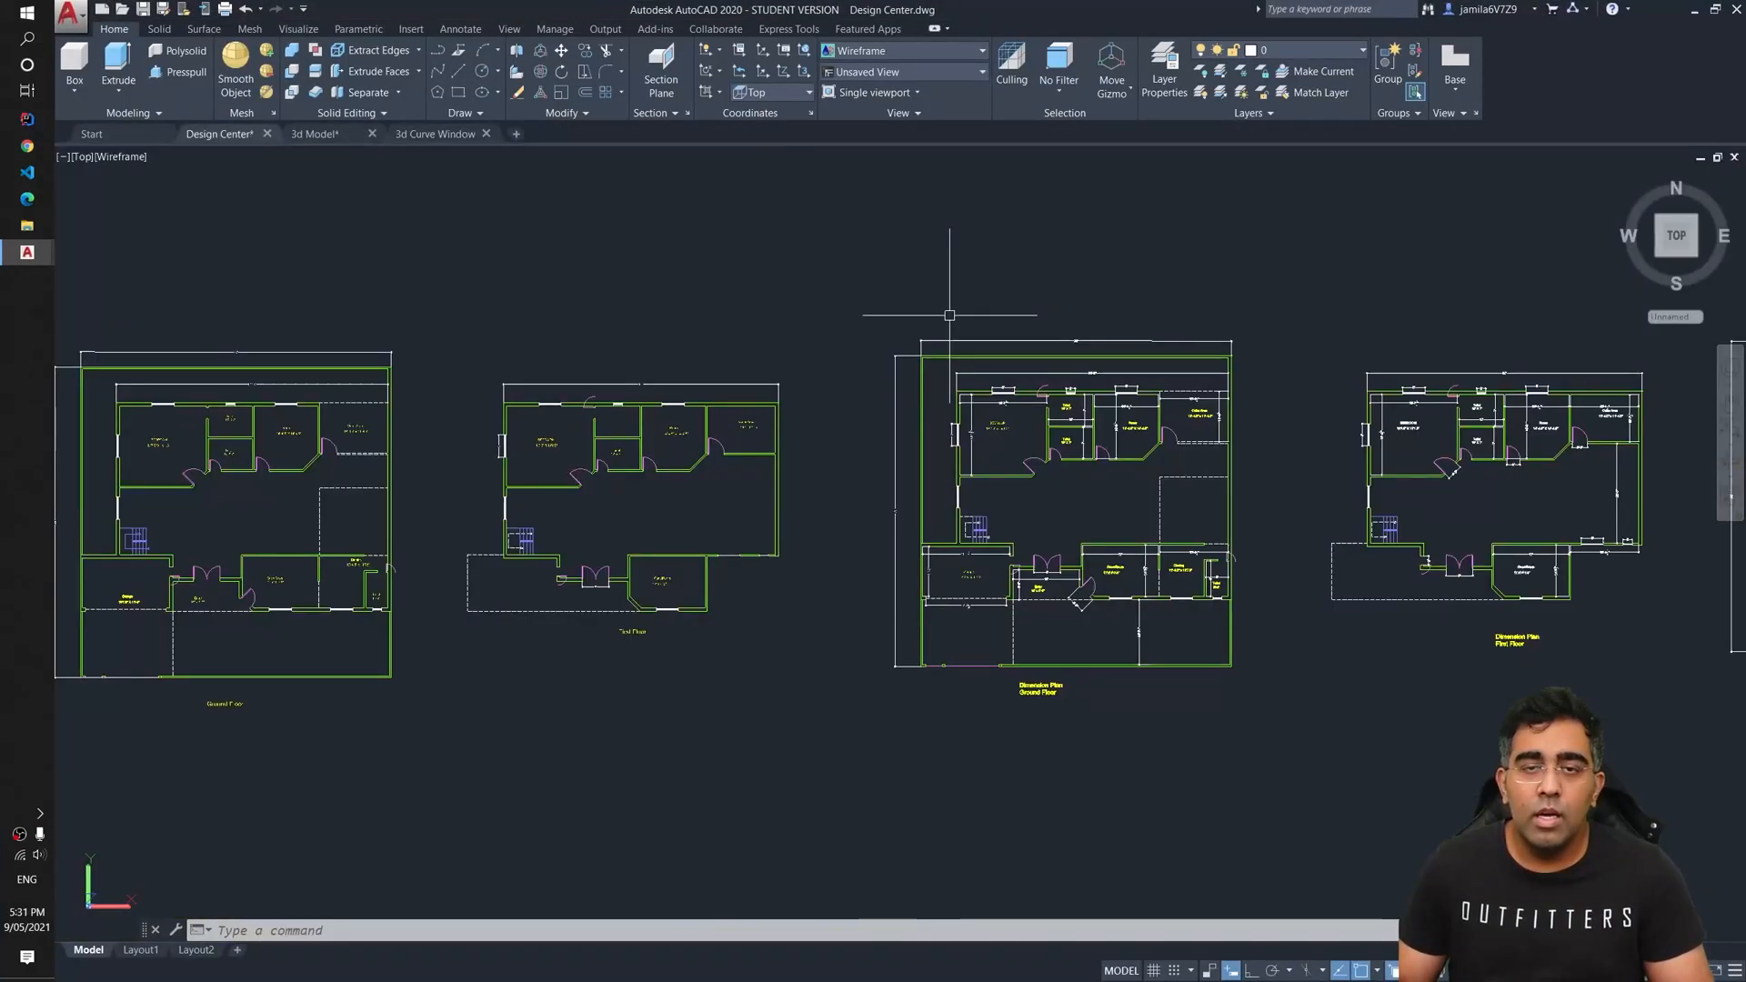
mouse_move(262, 465)
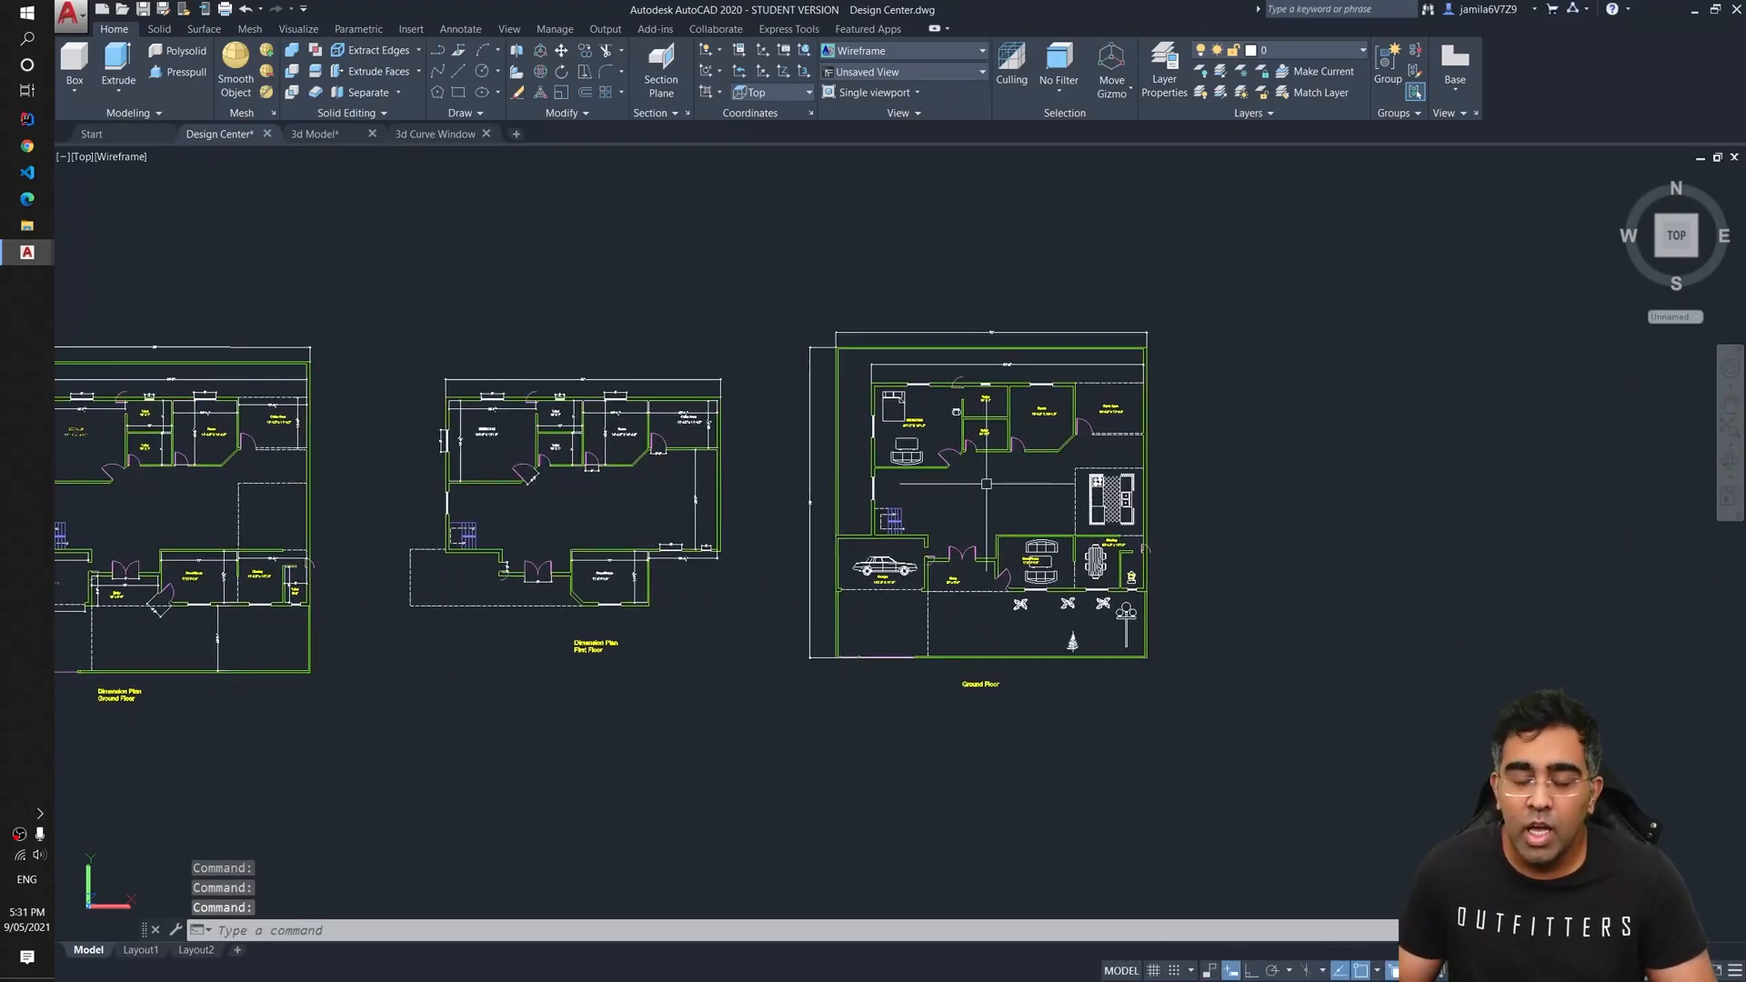
mouse_move(660, 373)
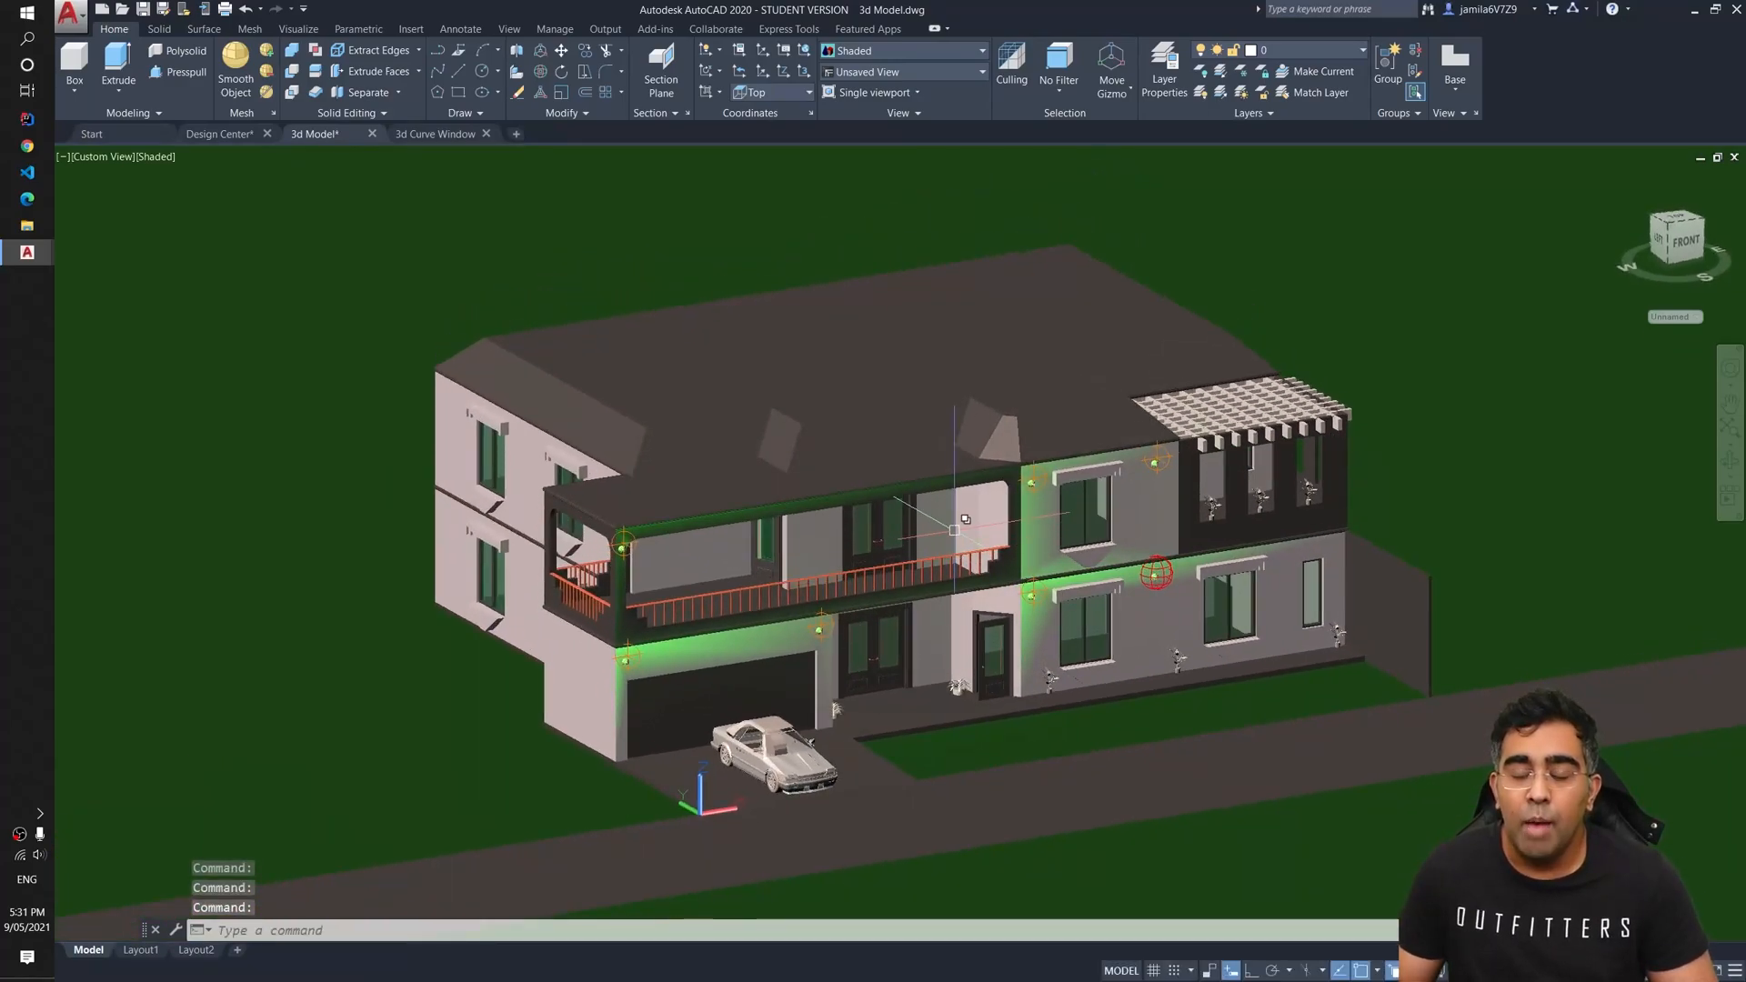
mouse_move(446, 233)
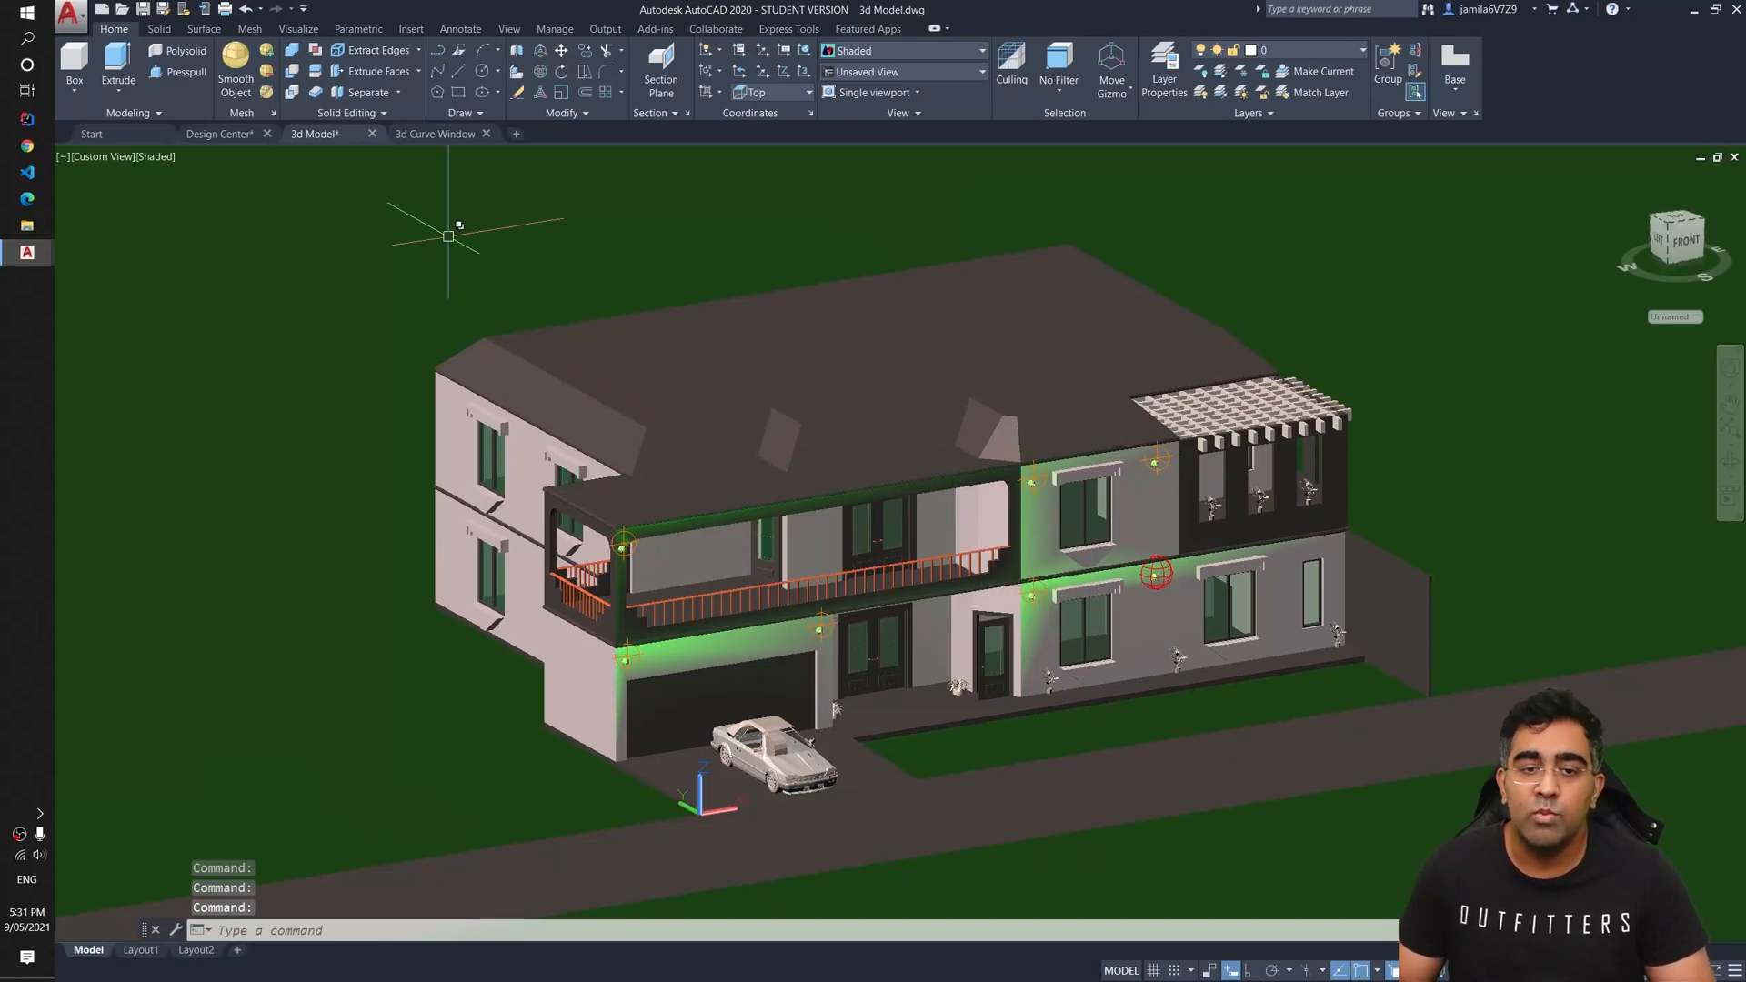
left_click(437, 133)
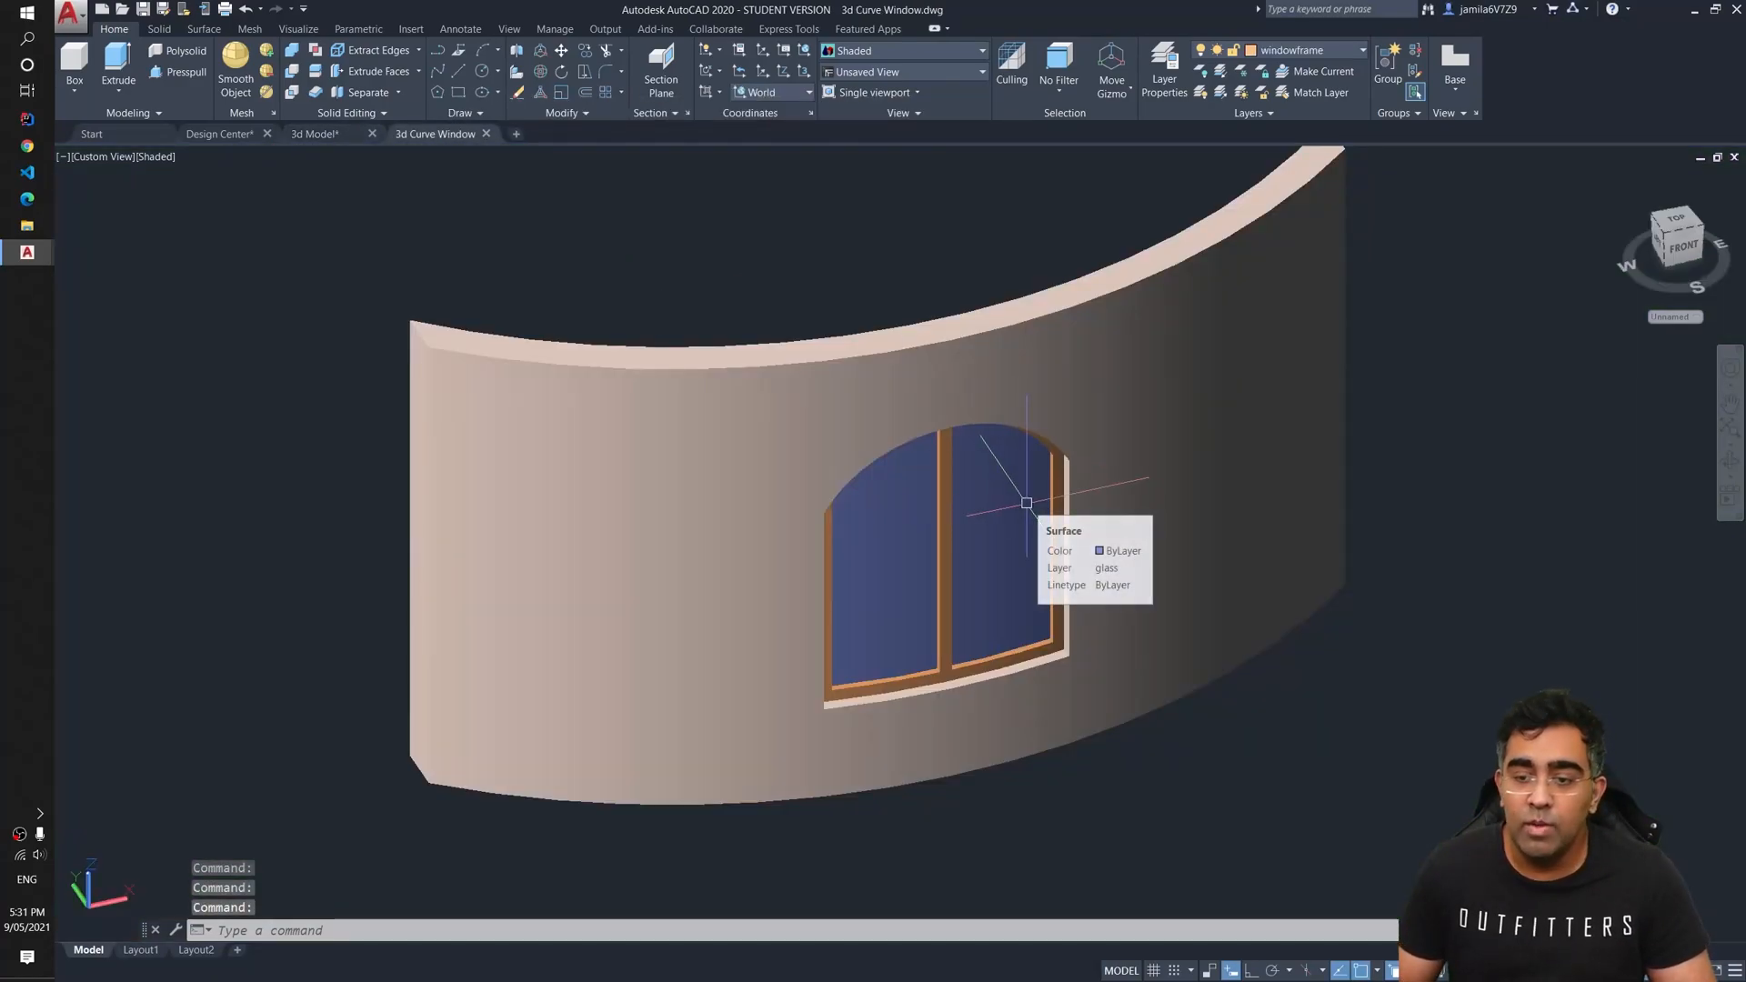
mouse_move(1063, 518)
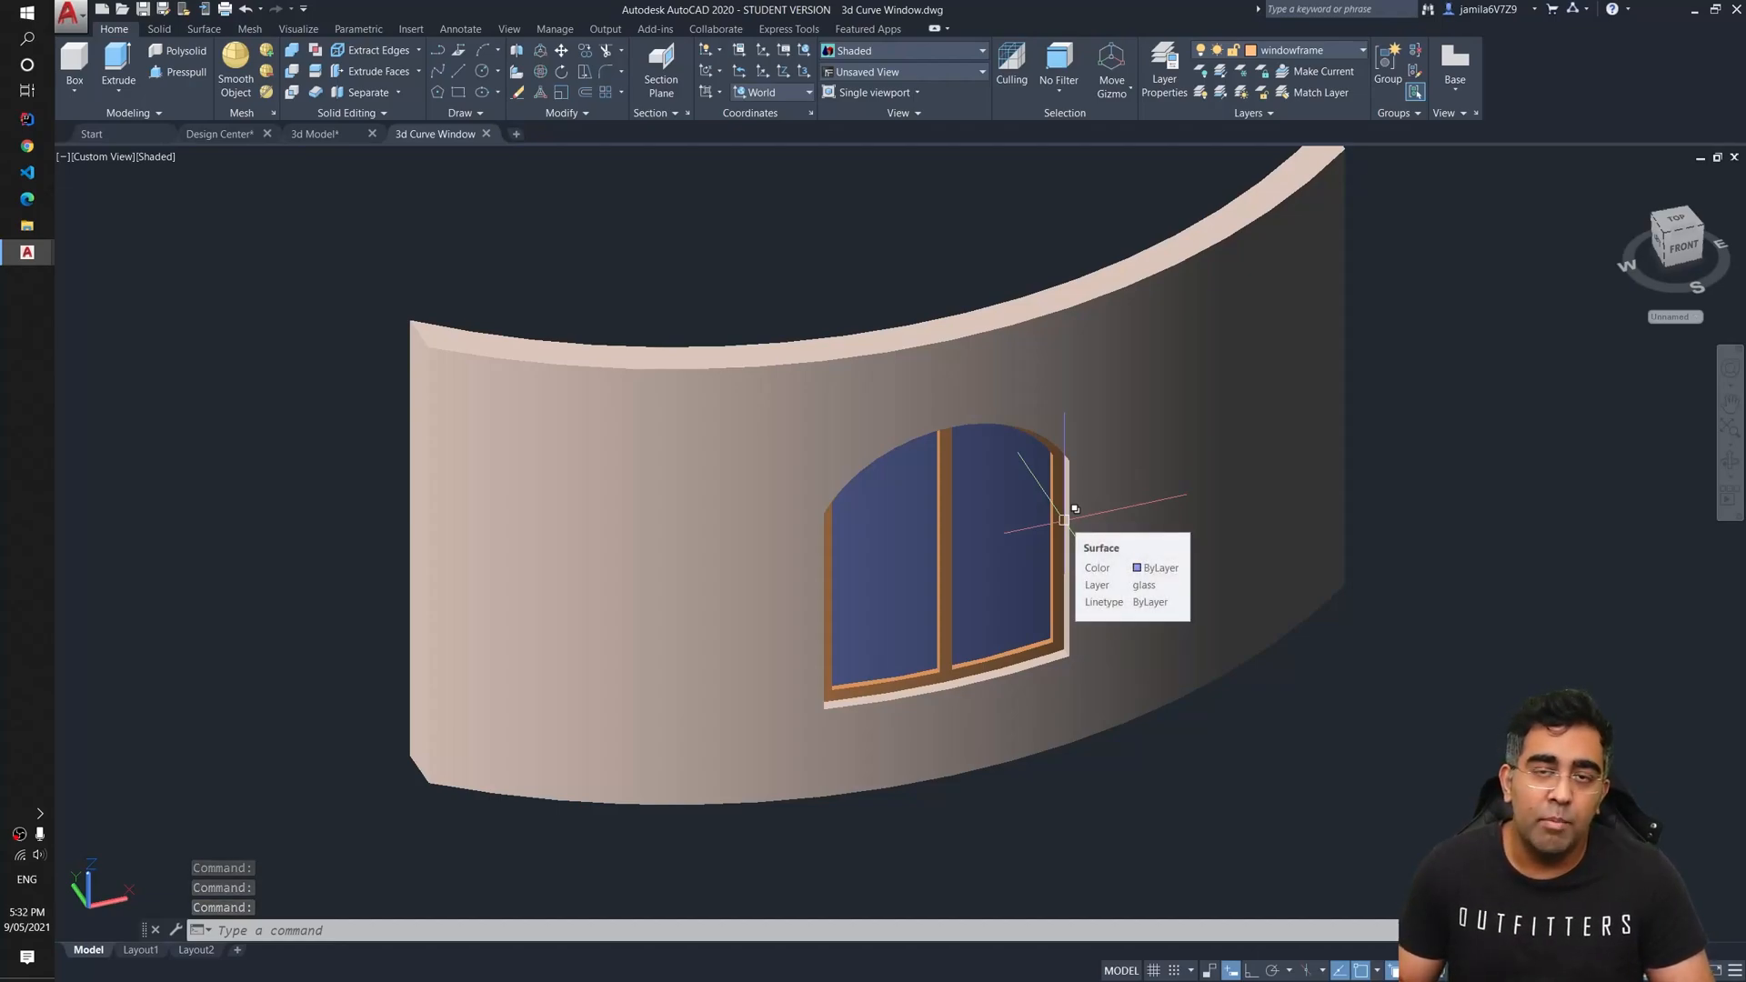
mouse_move(1186, 457)
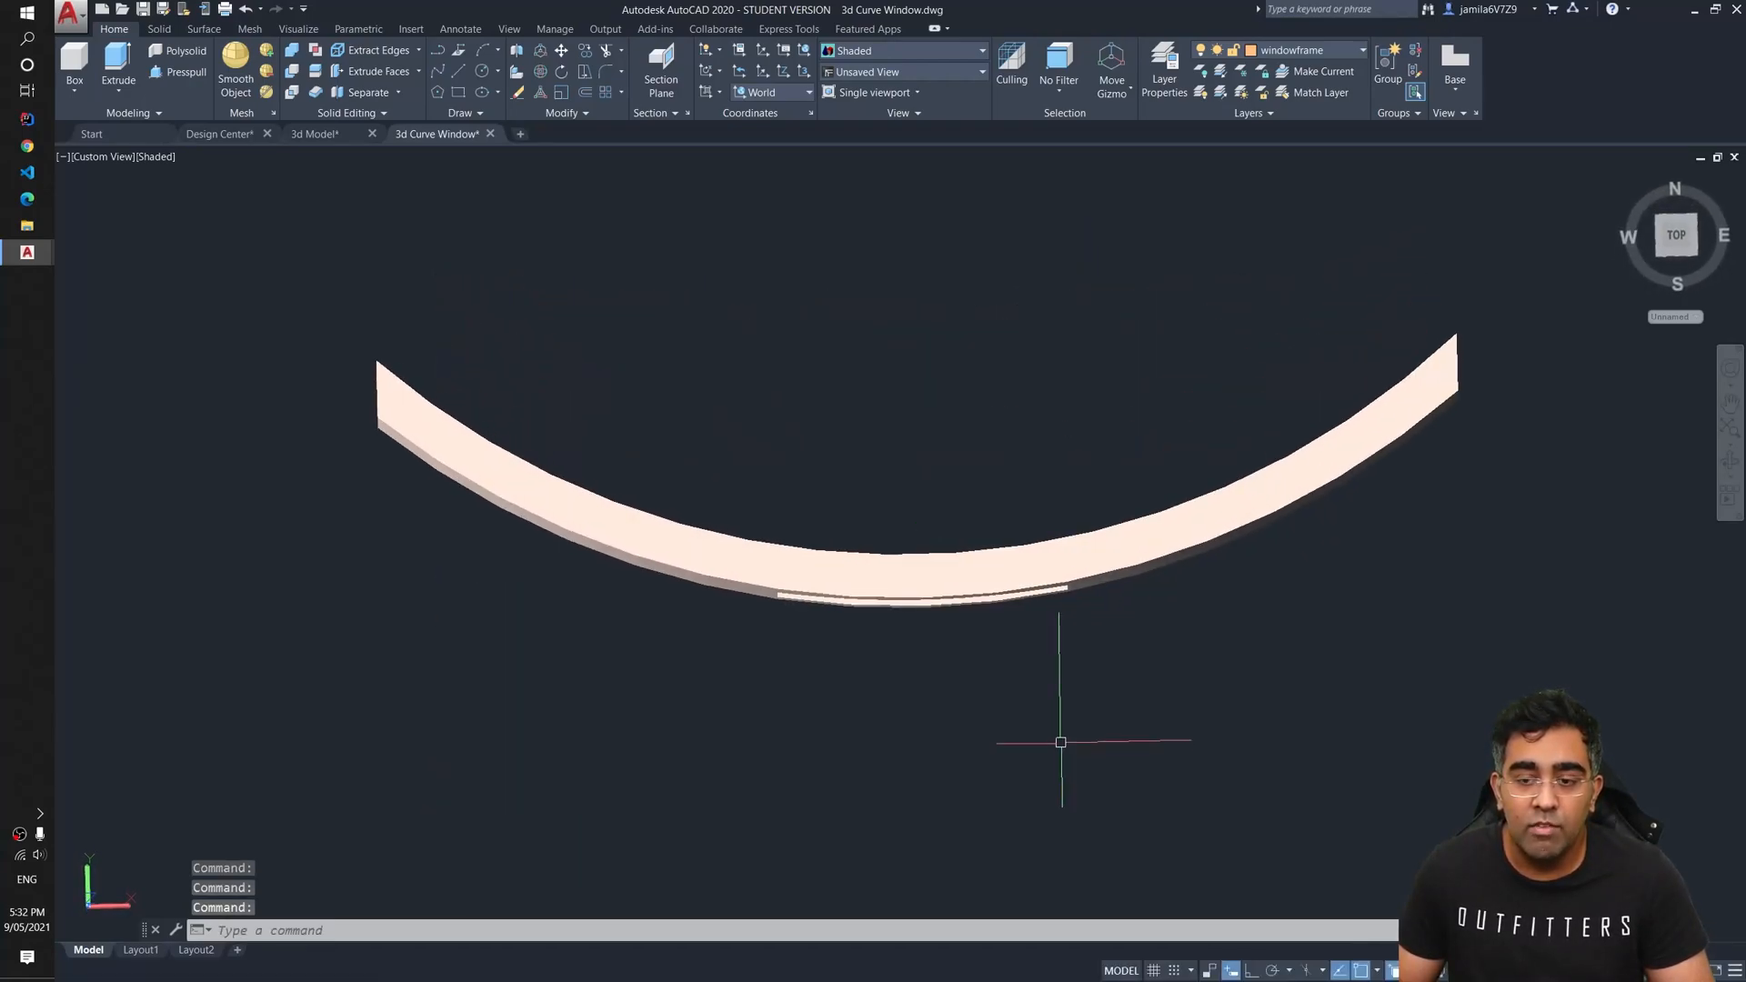
mouse_move(1010, 604)
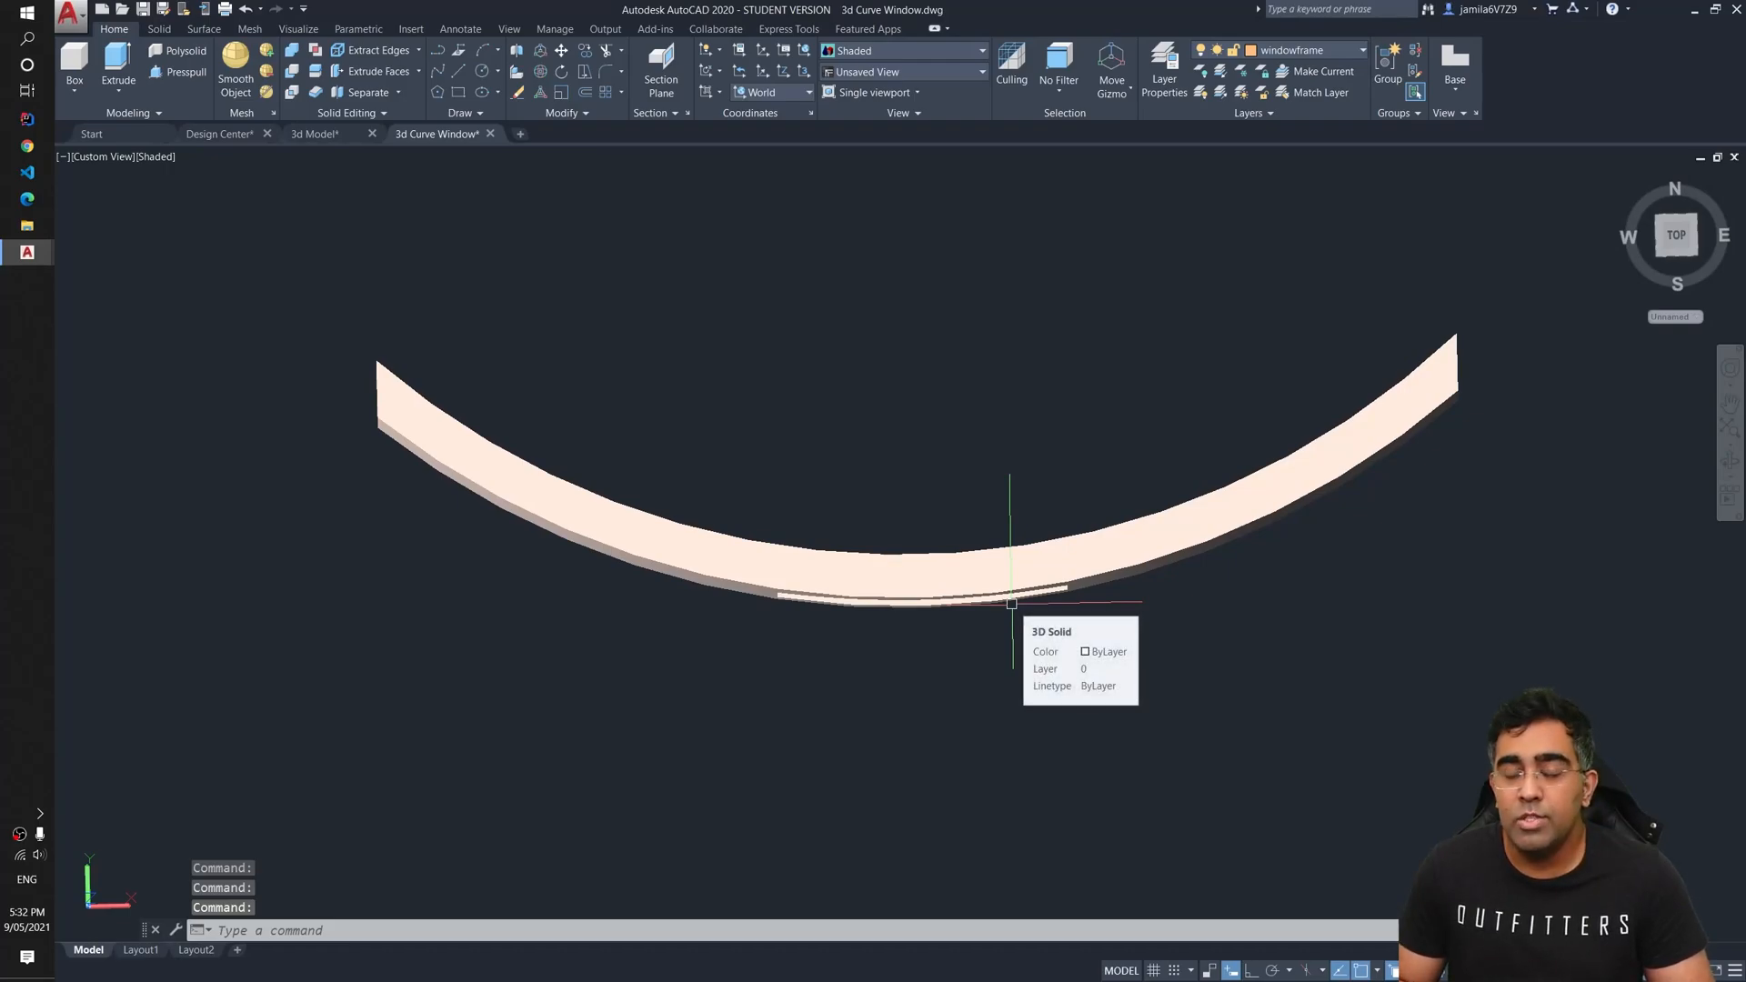